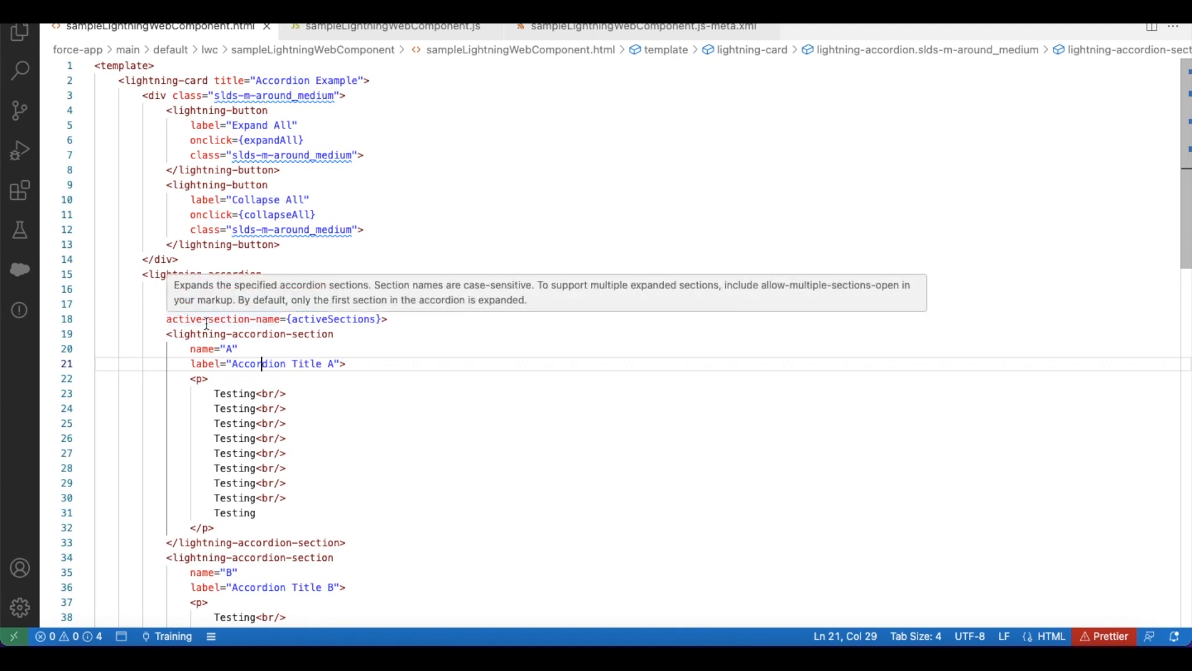
{"action": "mouse_move", "coordinate": [262, 320]}
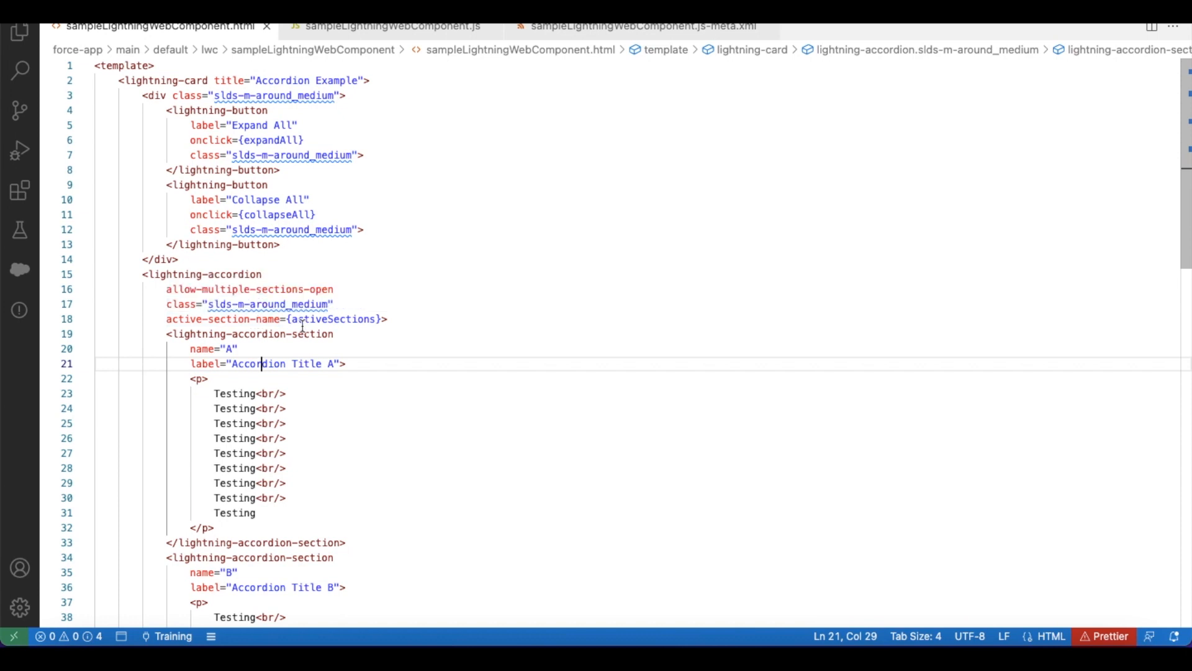
{"action": "mouse_move", "coordinate": [273, 337]}
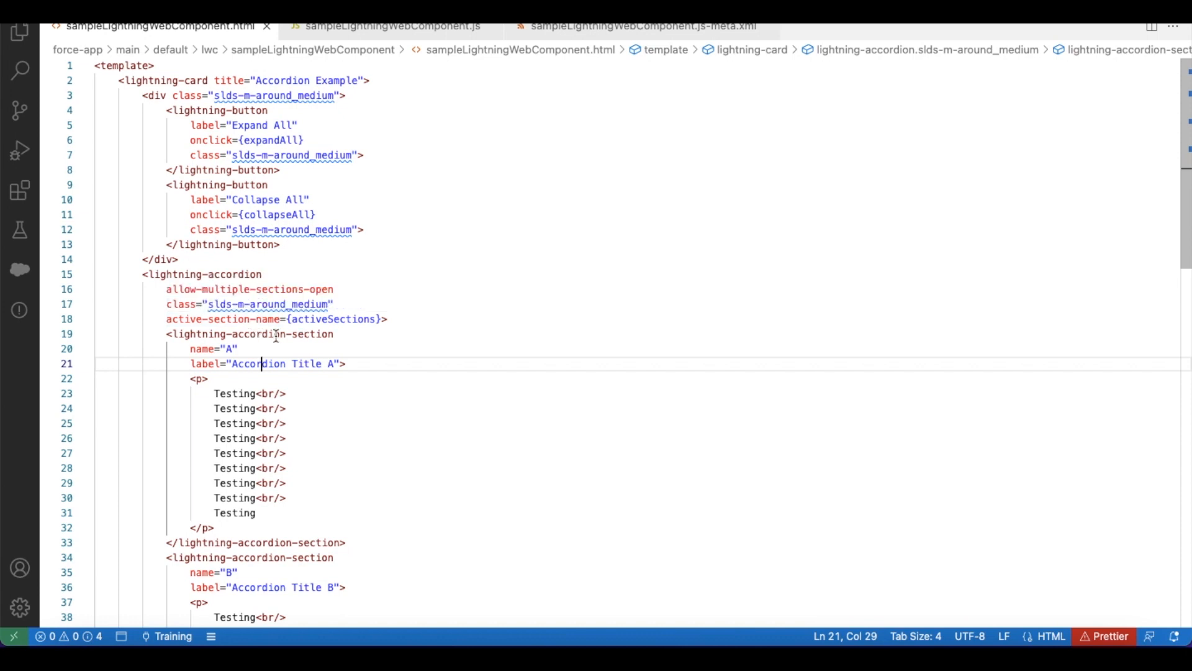
Step: Review the activeSections binding and sections A, B, C in the template, then view sampleLightningWebComponent.js
{"action": "double_click", "coordinate": [212, 348]}
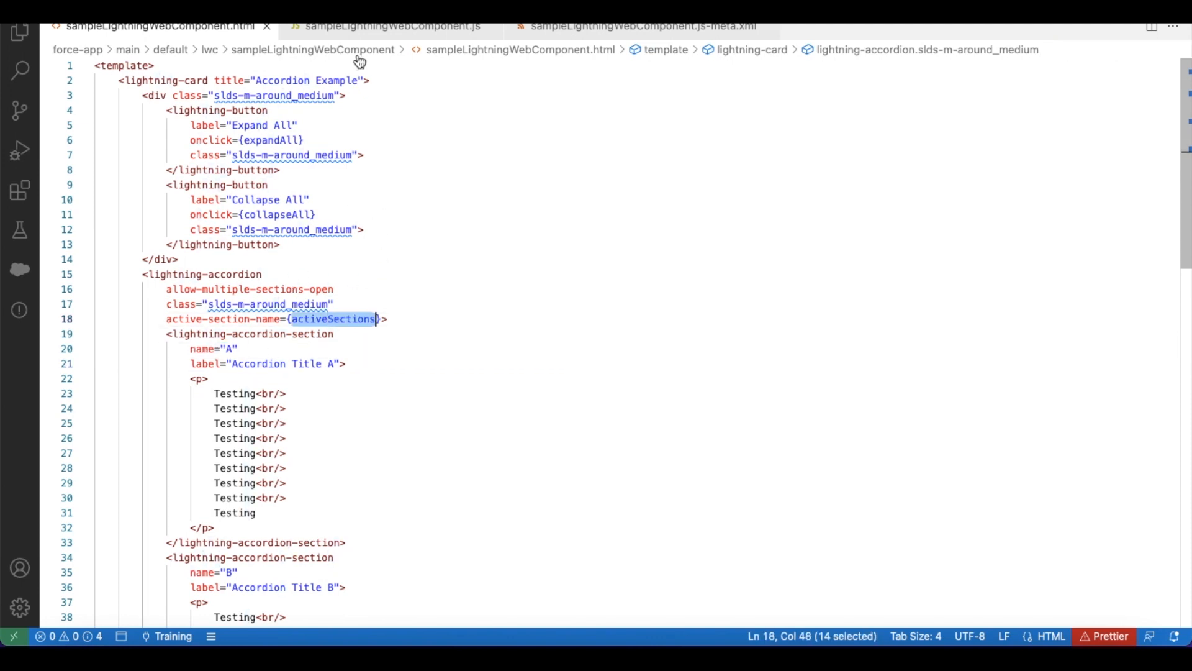
{"action": "left_click", "coordinate": [392, 25]}
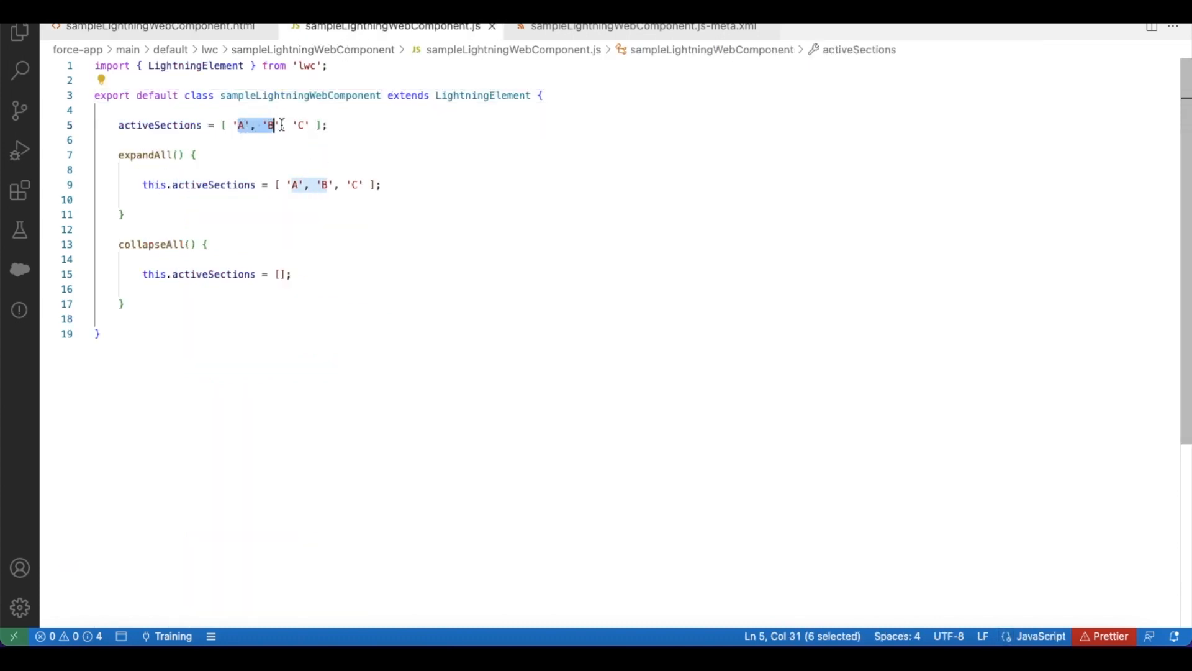
{"action": "left_click", "coordinate": [151, 24]}
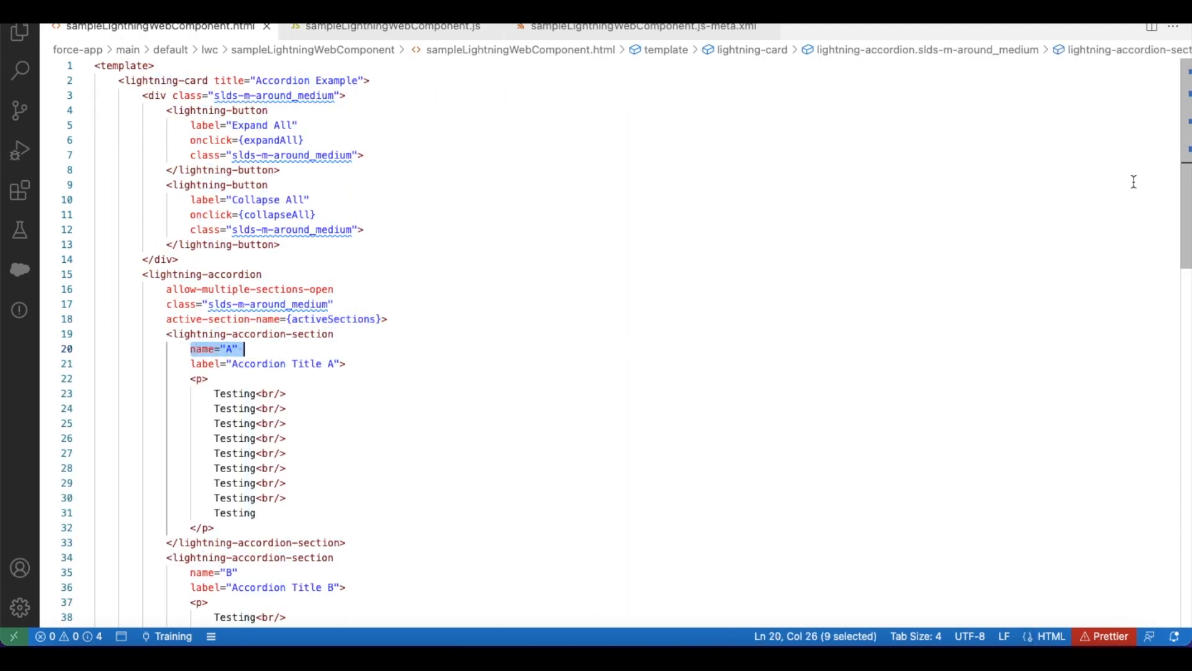
{"action": "scroll", "scroll_direction": "down", "scroll_amount": 3}
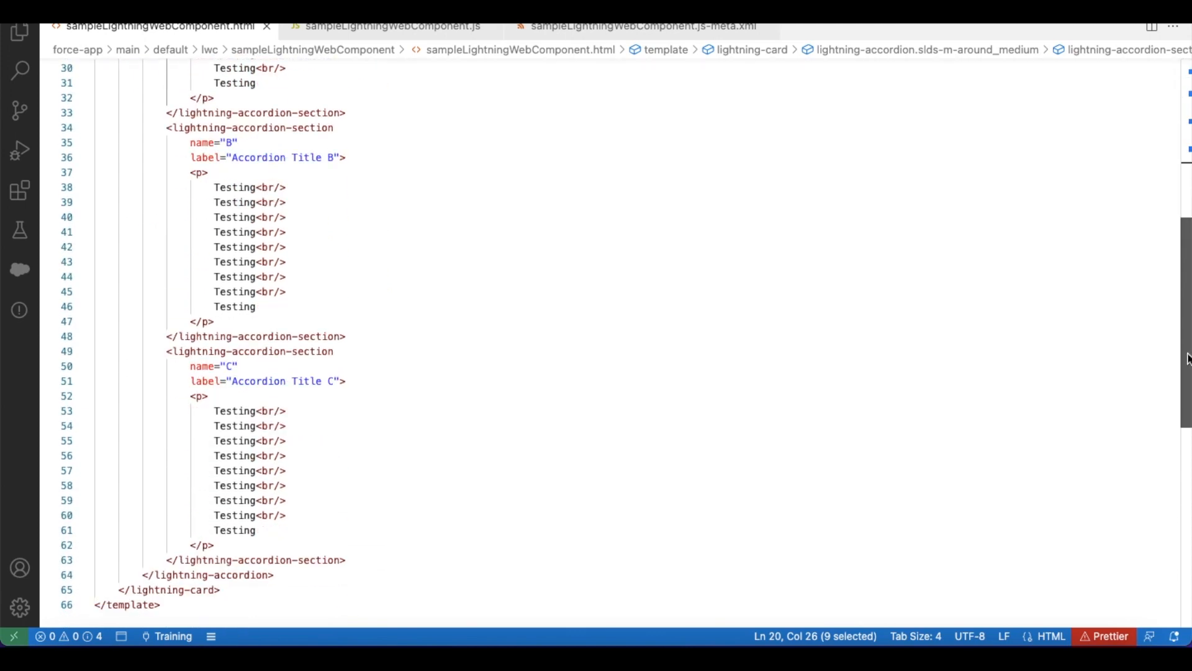
{"action": "scroll", "scroll_direction": "down", "scroll_amount": 3}
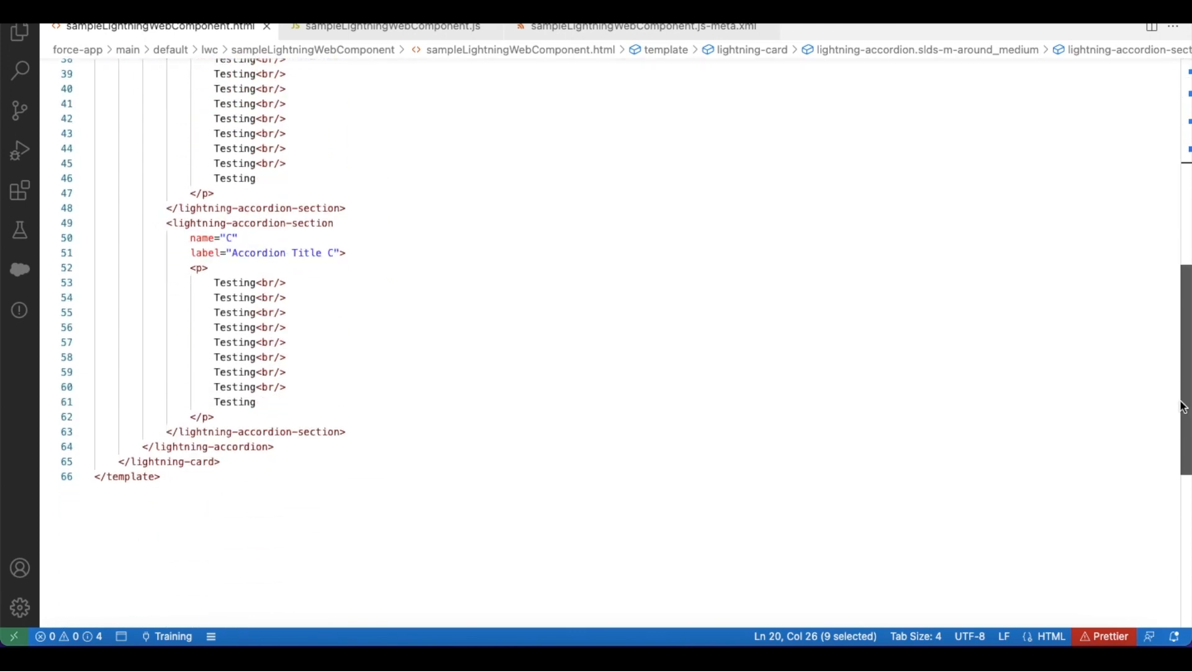
{"action": "scroll", "scroll_direction": "up", "scroll_amount": 3}
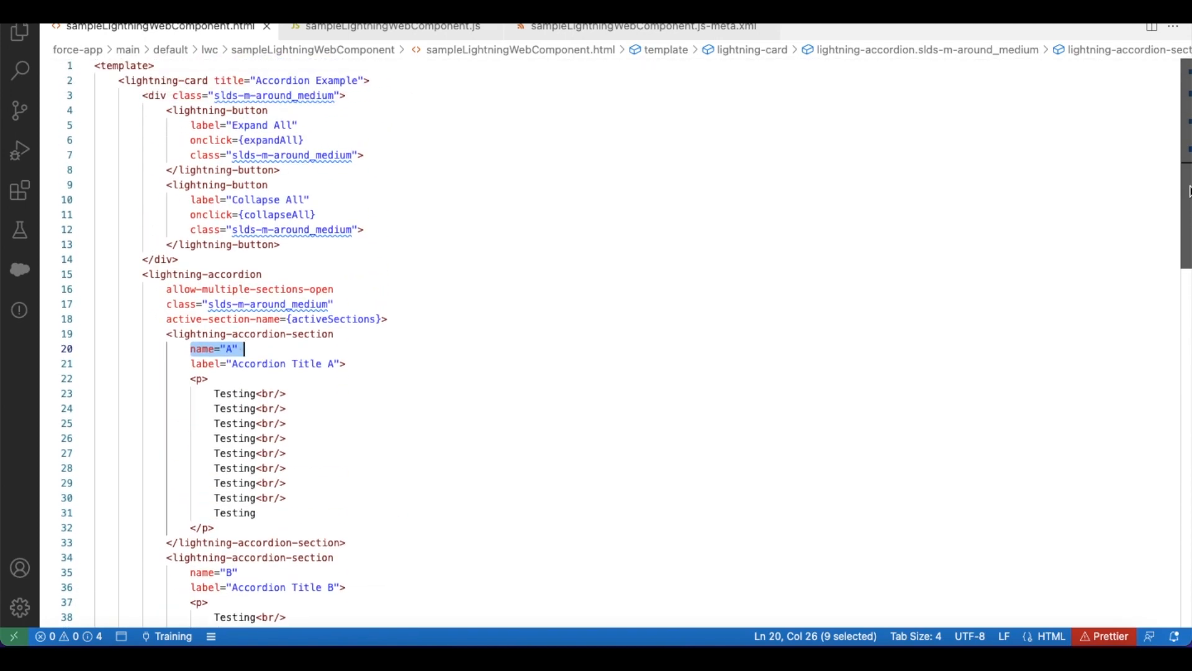
{"action": "mouse_move", "coordinate": [514, 240]}
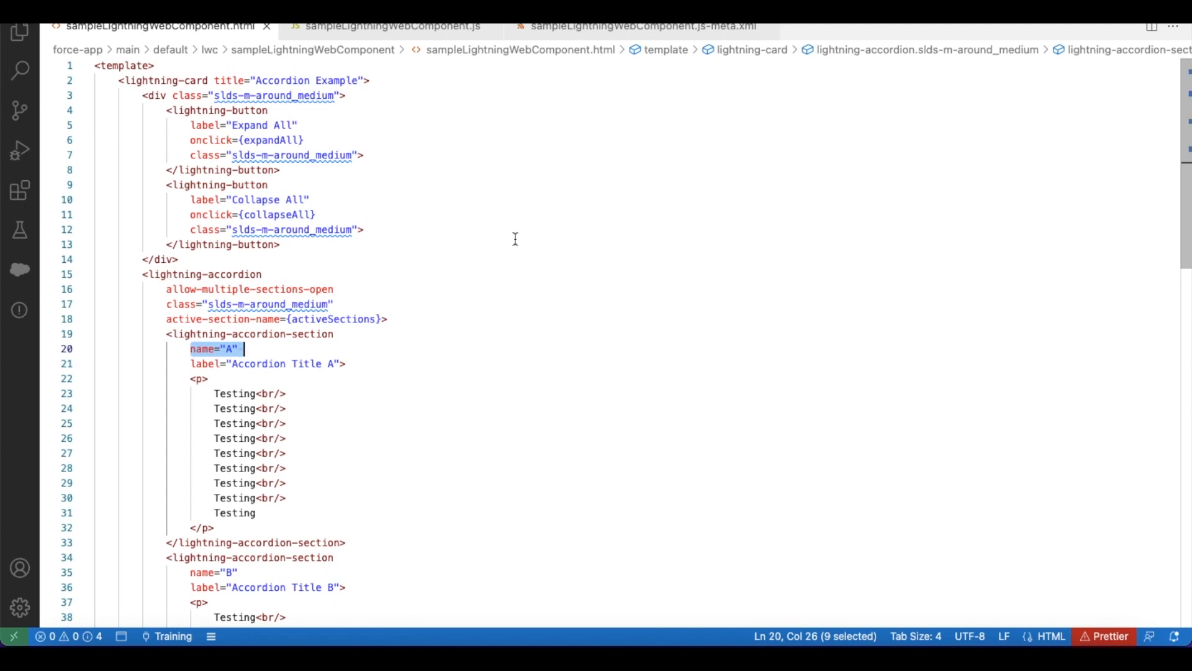
{"action": "mouse_move", "coordinate": [251, 205]}
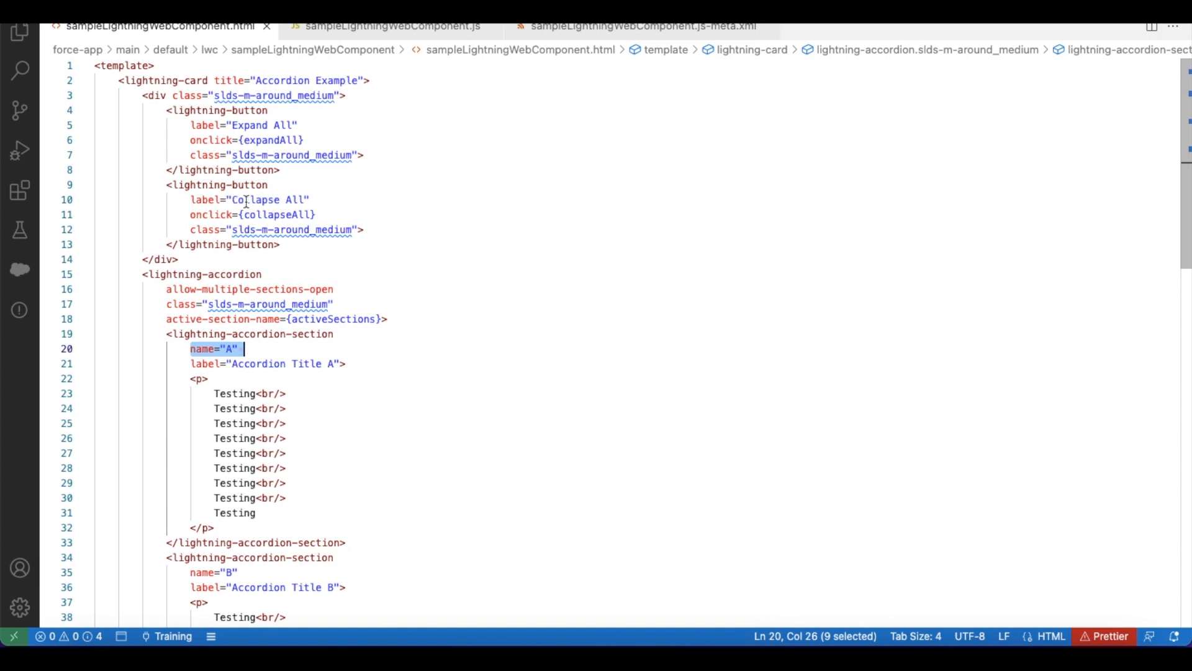
{"action": "mouse_move", "coordinate": [206, 218]}
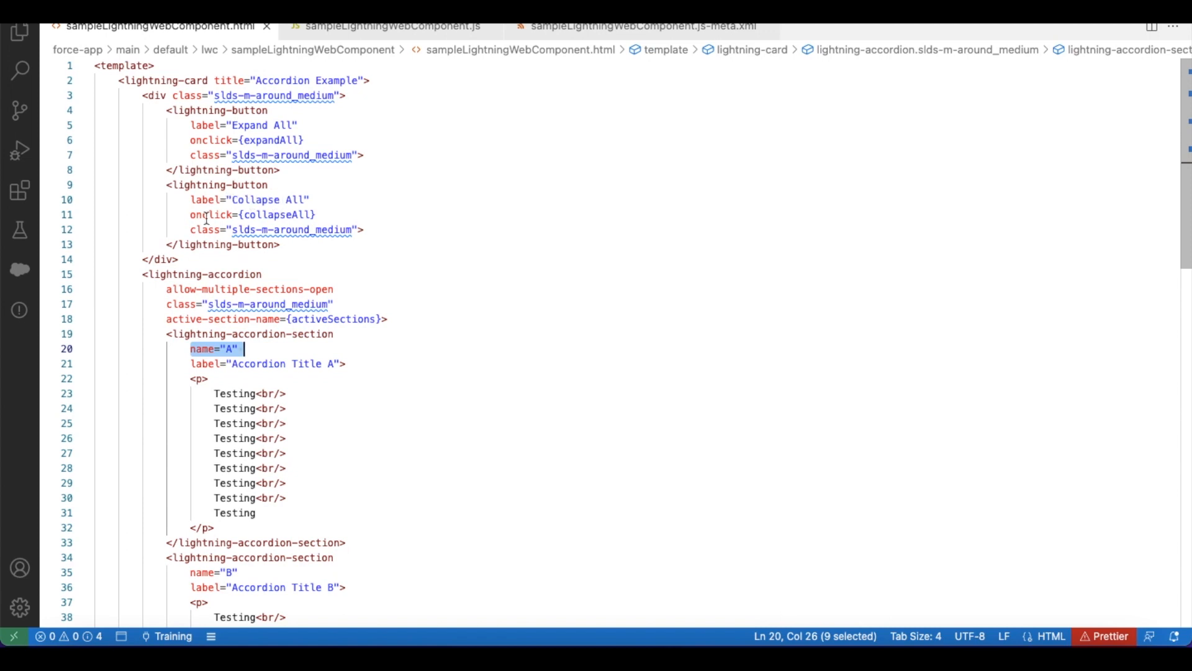
{"action": "mouse_move", "coordinate": [276, 213]}
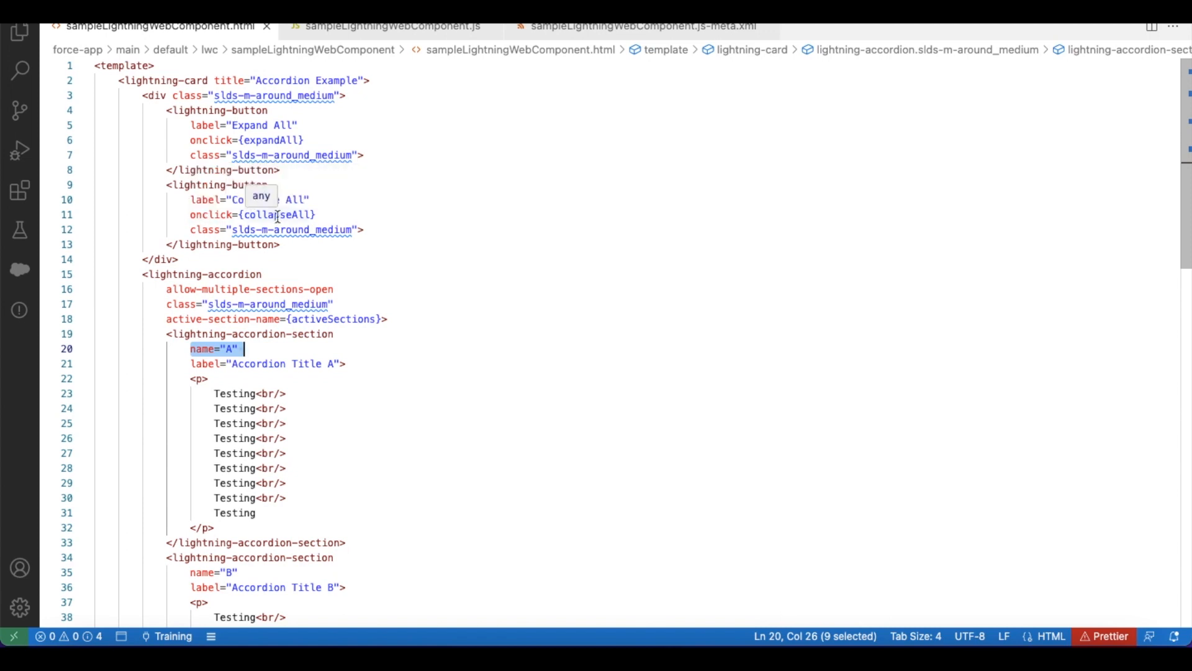
{"action": "left_click", "coordinate": [388, 26]}
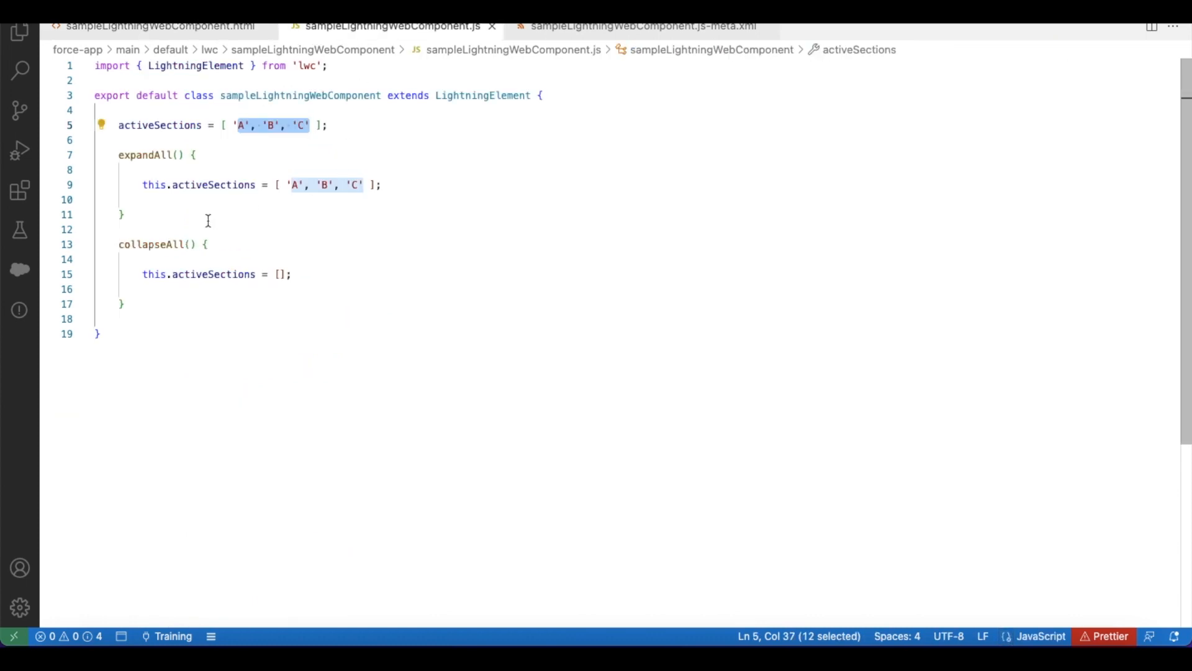
{"action": "double_click", "coordinate": [215, 273]}
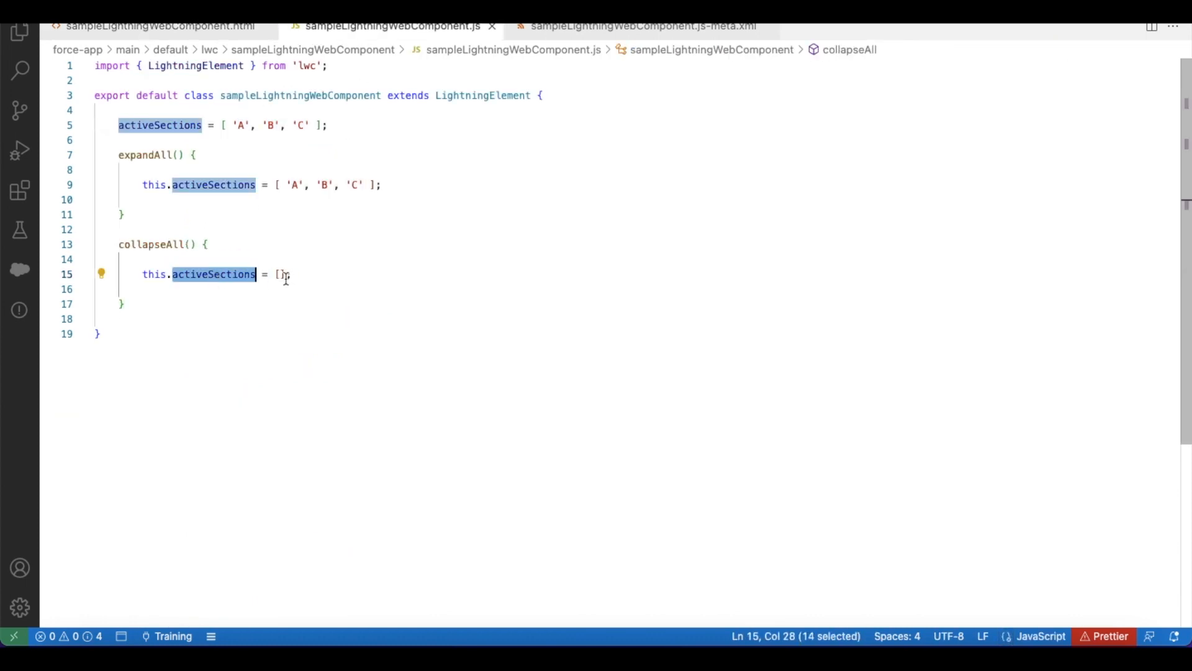
{"action": "type", "text": "];"}
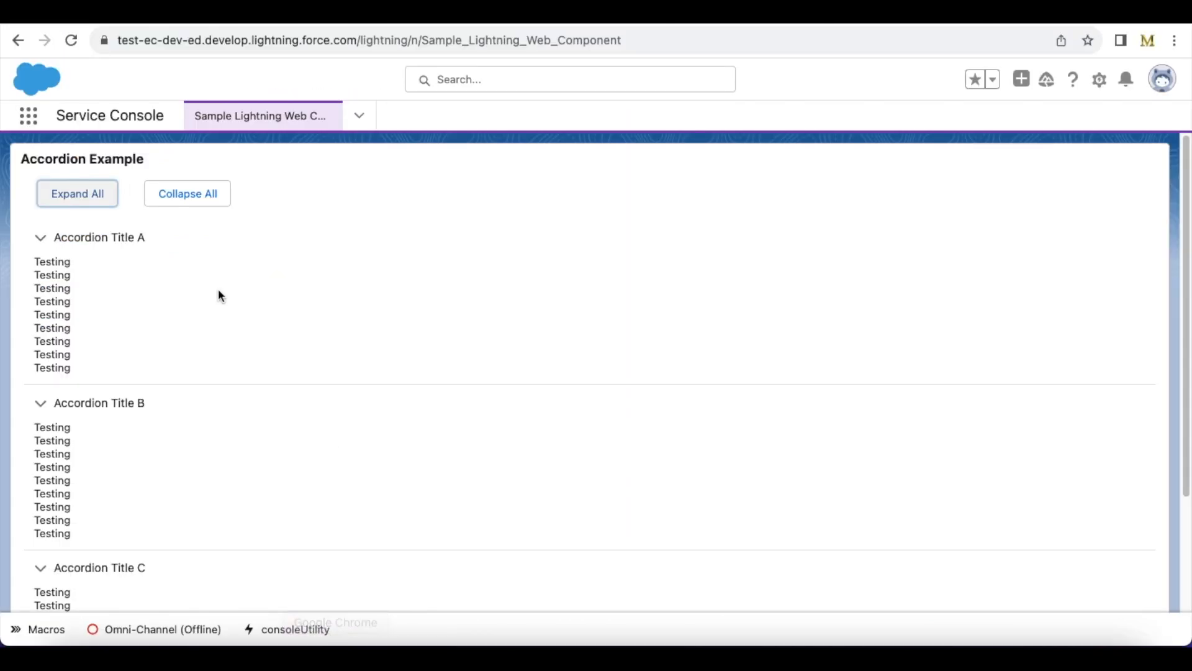
{"action": "mouse_move", "coordinate": [269, 247]}
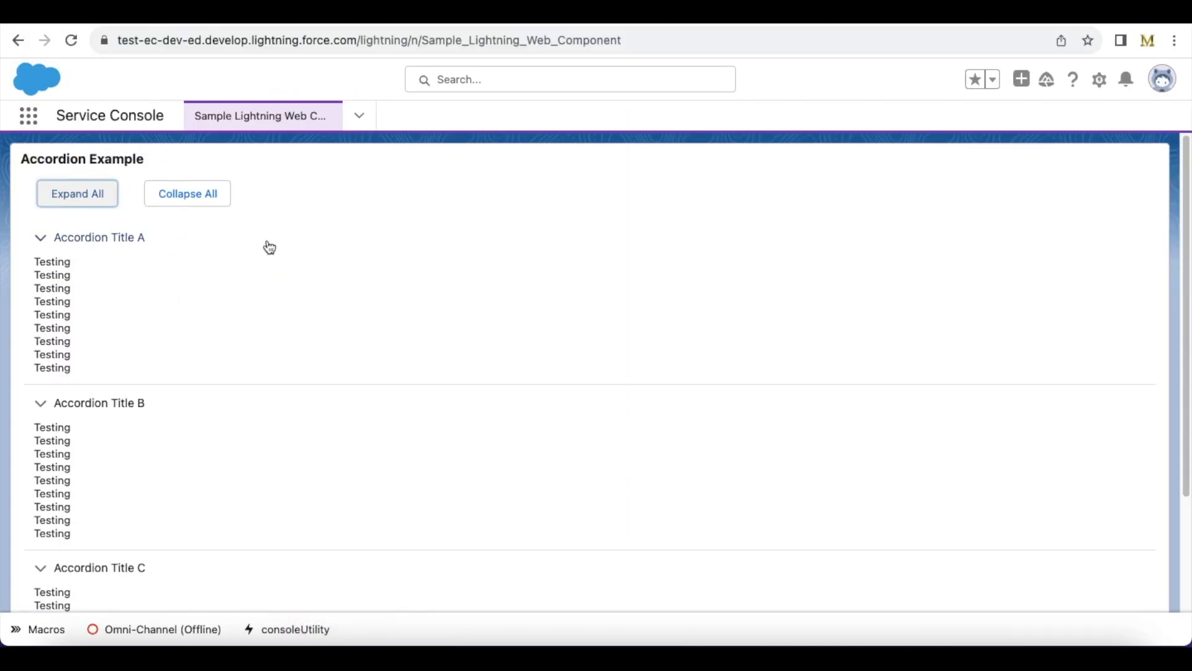
{"action": "left_click", "coordinate": [187, 194]}
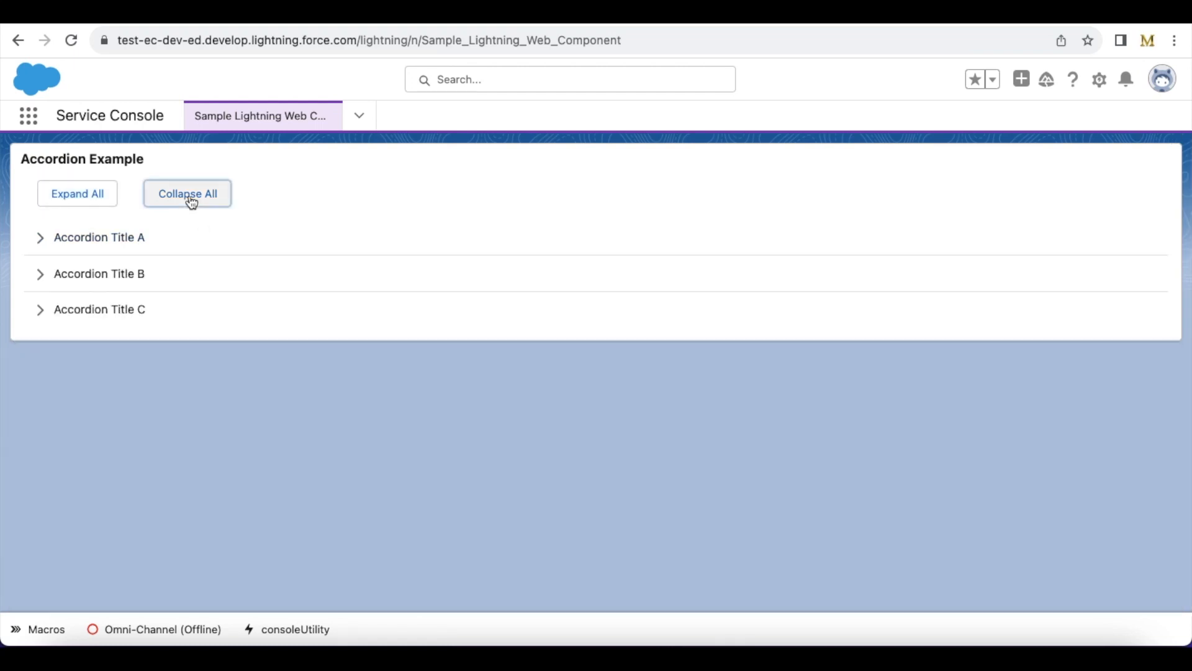
{"action": "mouse_move", "coordinate": [77, 194]}
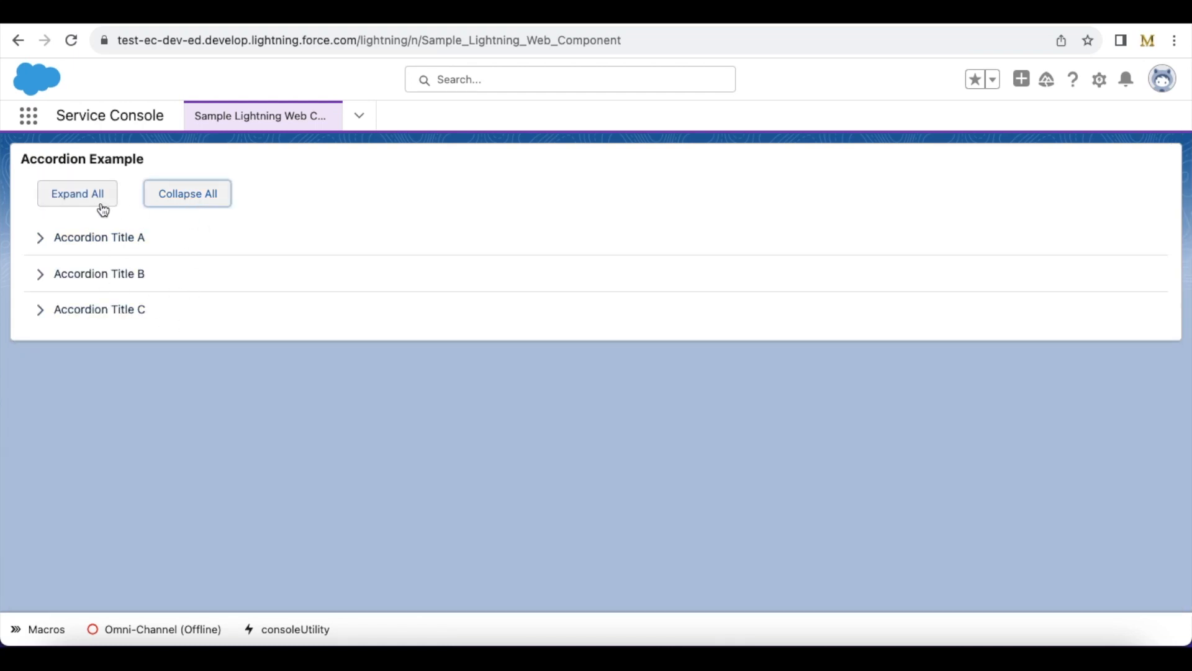
{"action": "left_click", "coordinate": [77, 193]}
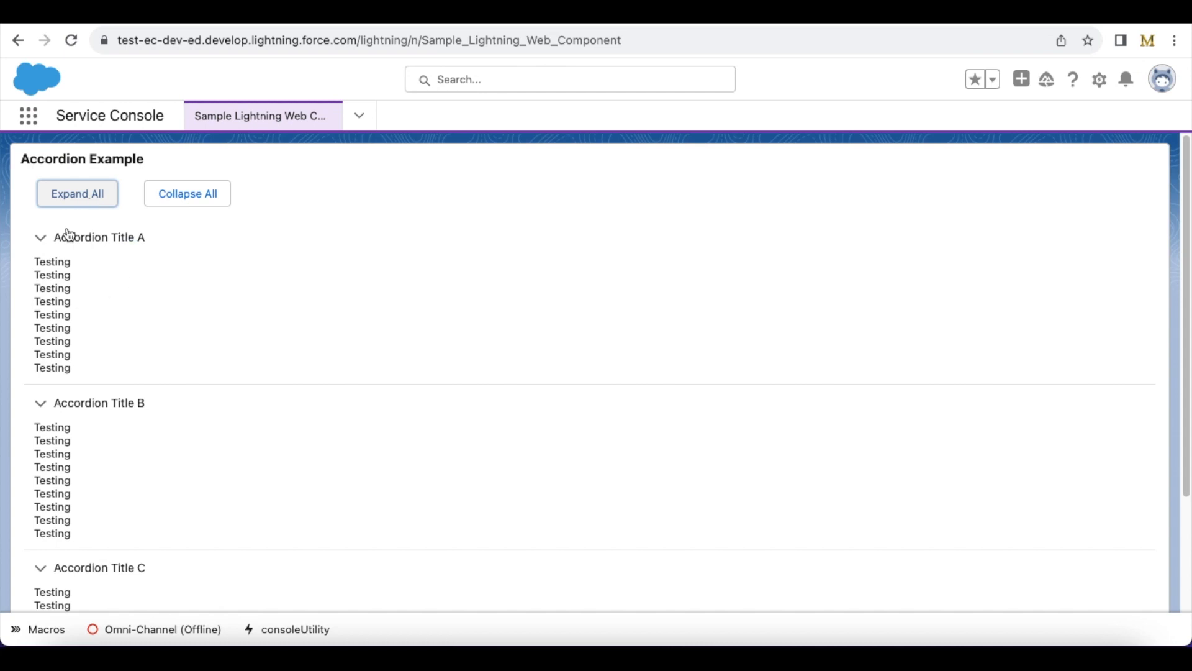
{"action": "mouse_move", "coordinate": [100, 236]}
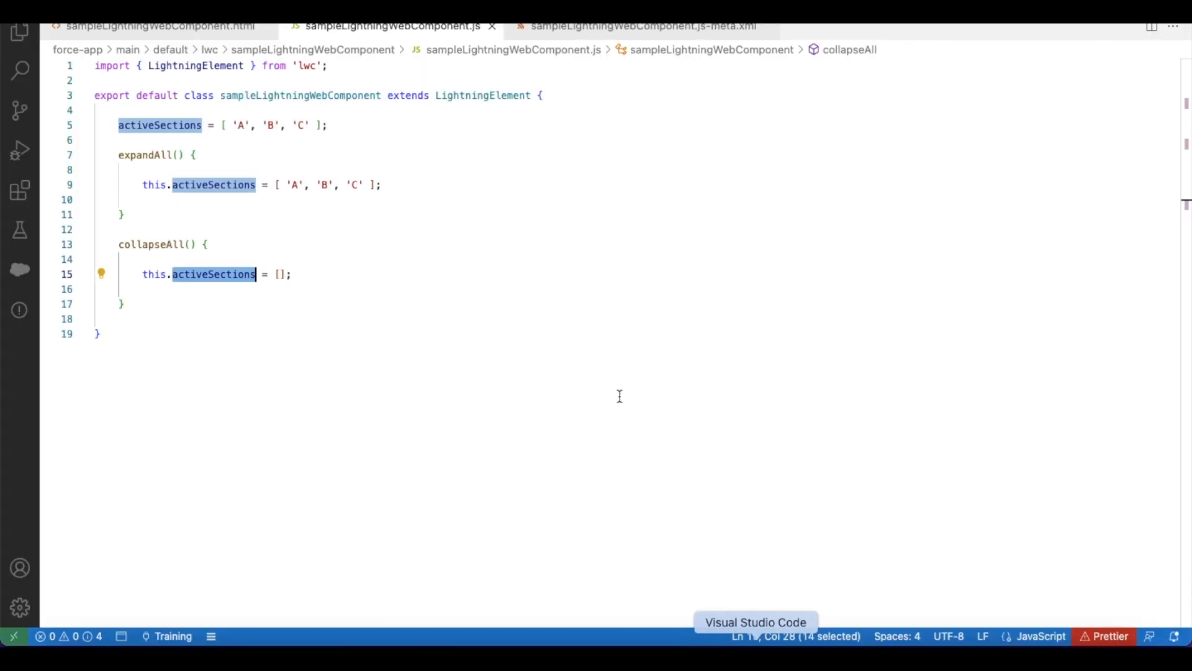
Step: Return to the sampleLightningWebComponent.html template from the JavaScript file
{"action": "left_click", "coordinate": [152, 26]}
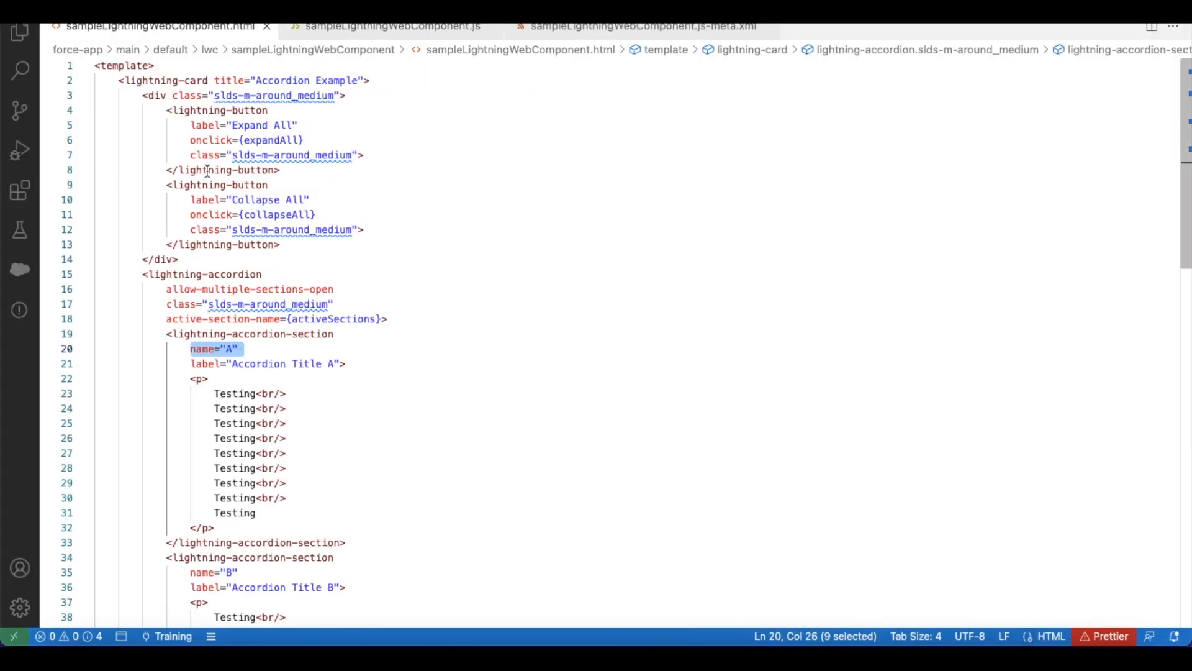